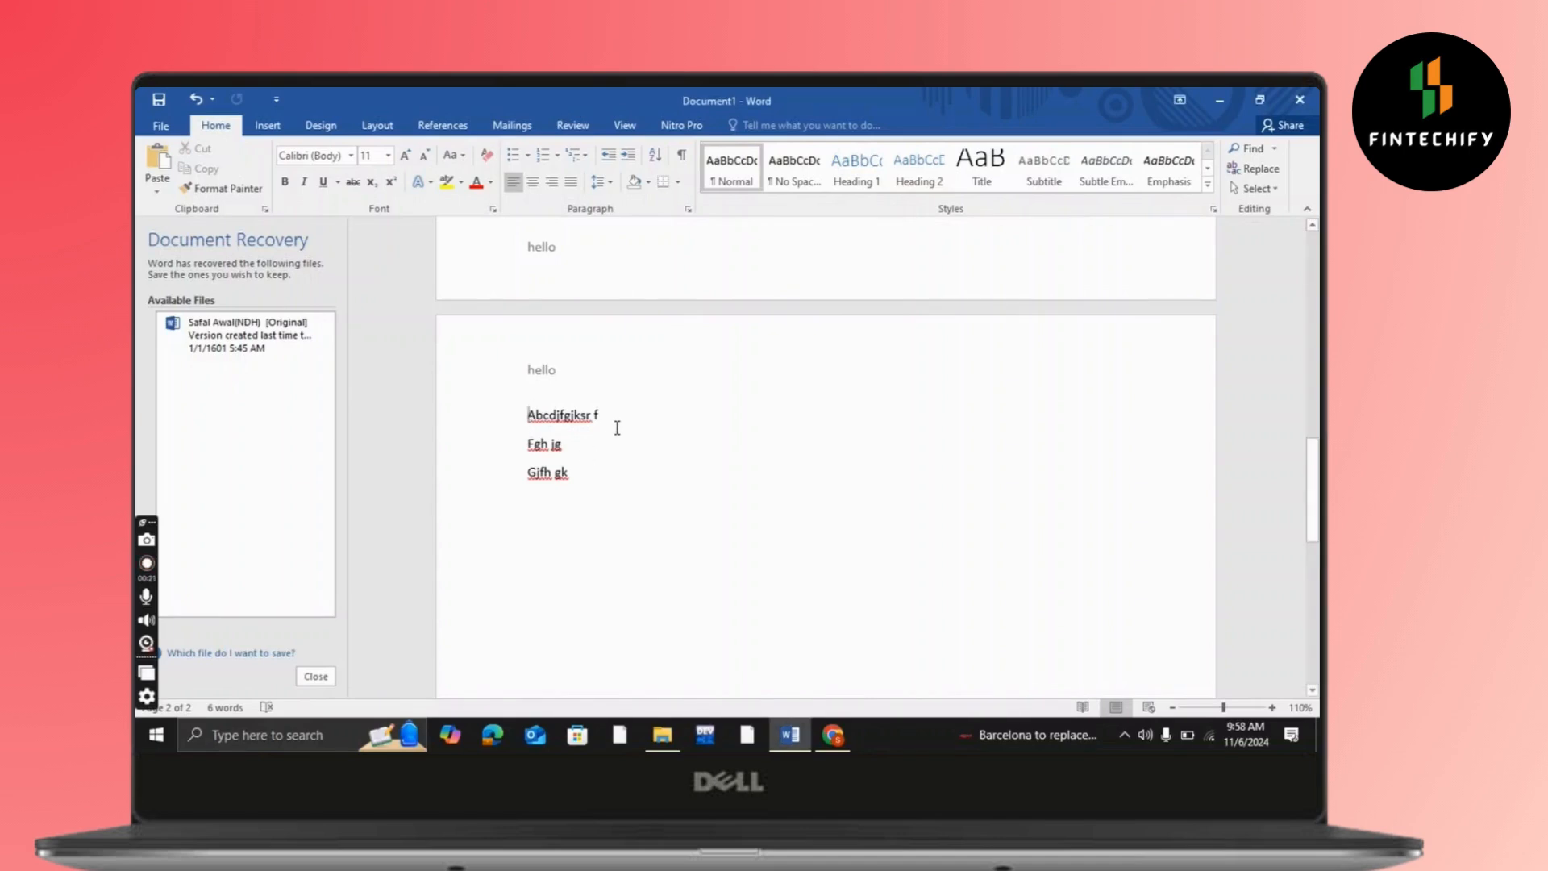
Step: Select and copy the three lines under hello, then start a new blank document
{"action": "double_click", "coordinate": [560, 414]}
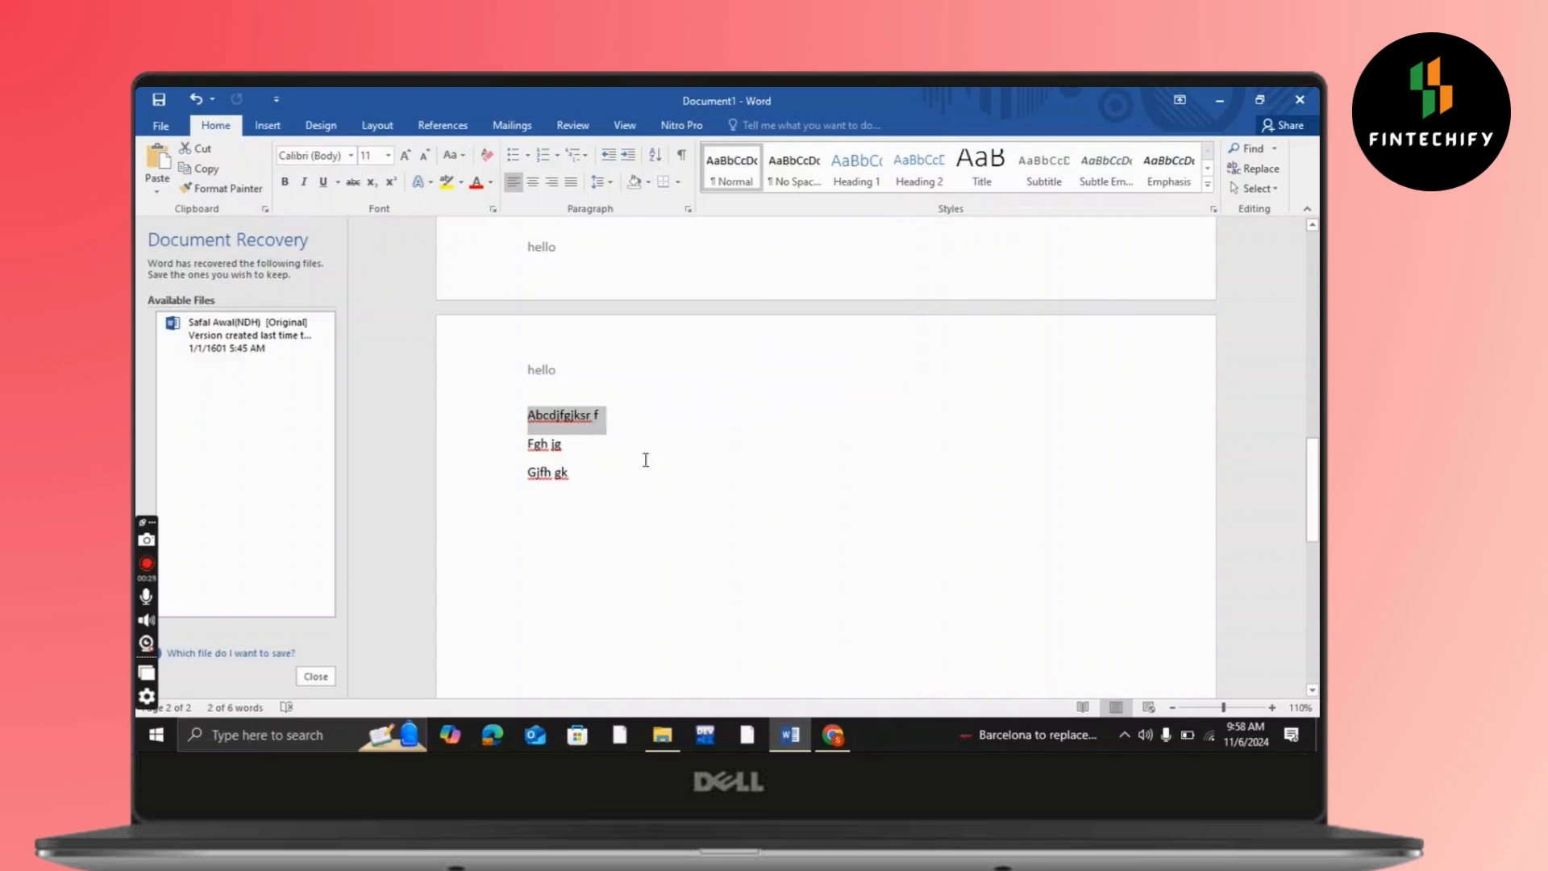
{"action": "mouse_move", "coordinate": [939, 250]}
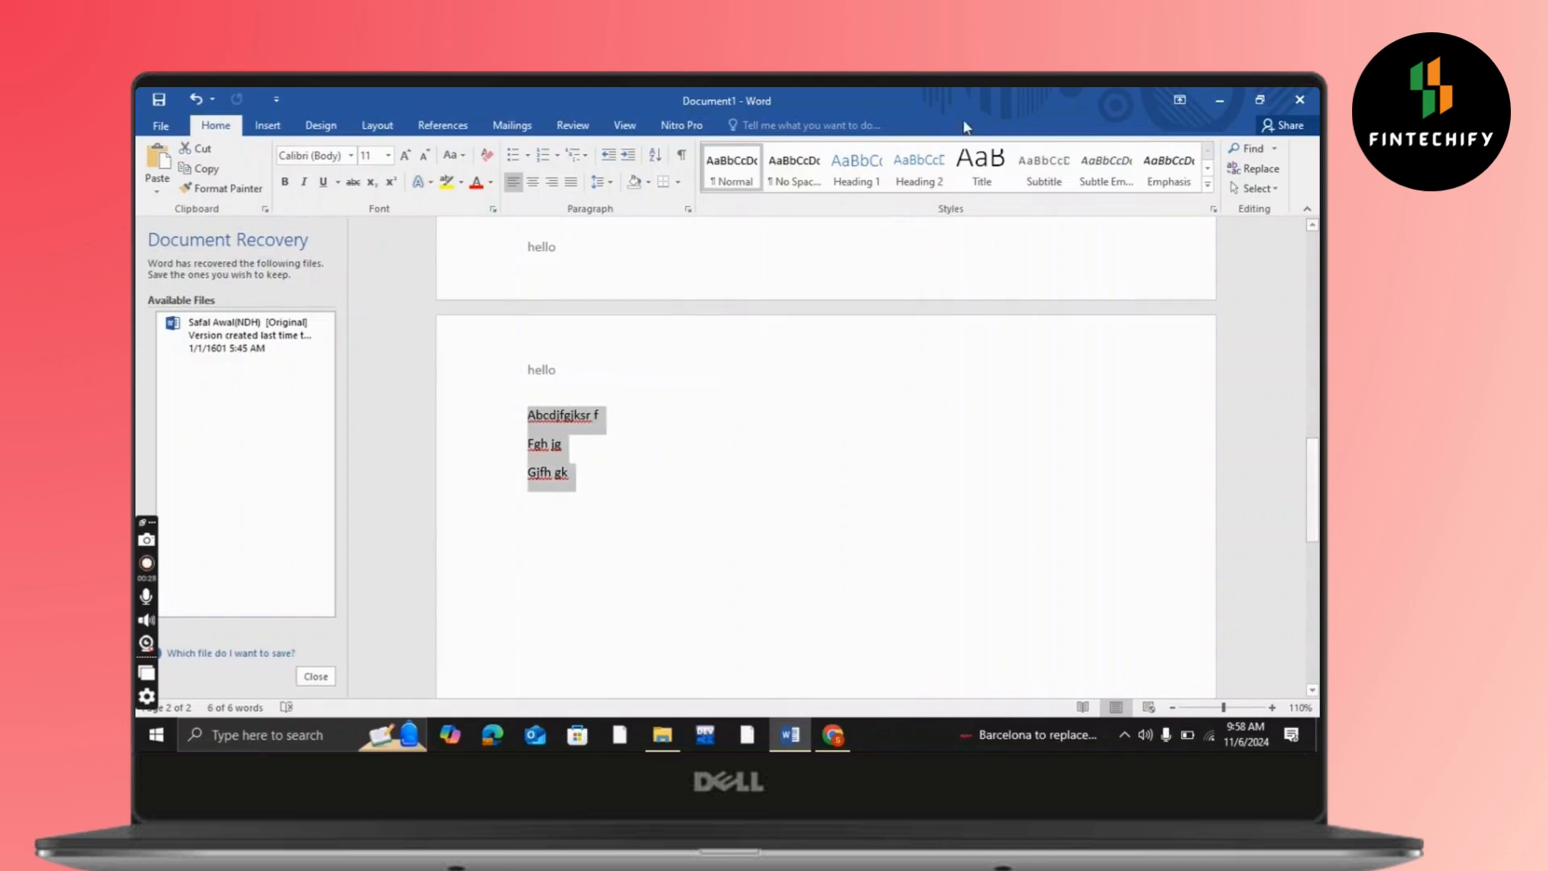
{"action": "mouse_move", "coordinate": [468, 363]}
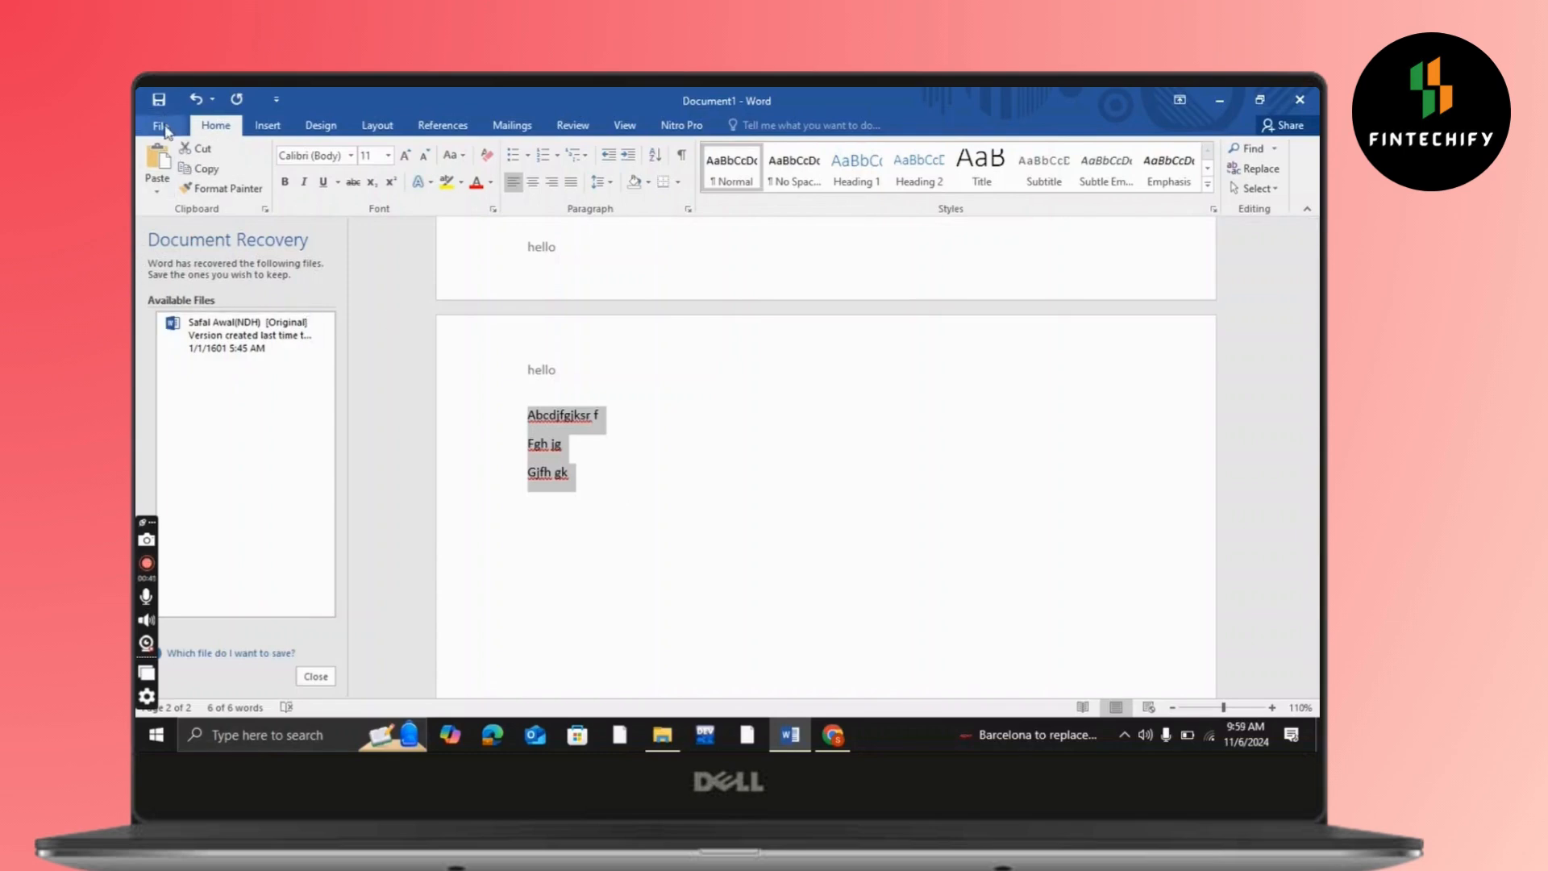
{"action": "left_click", "coordinate": [159, 124]}
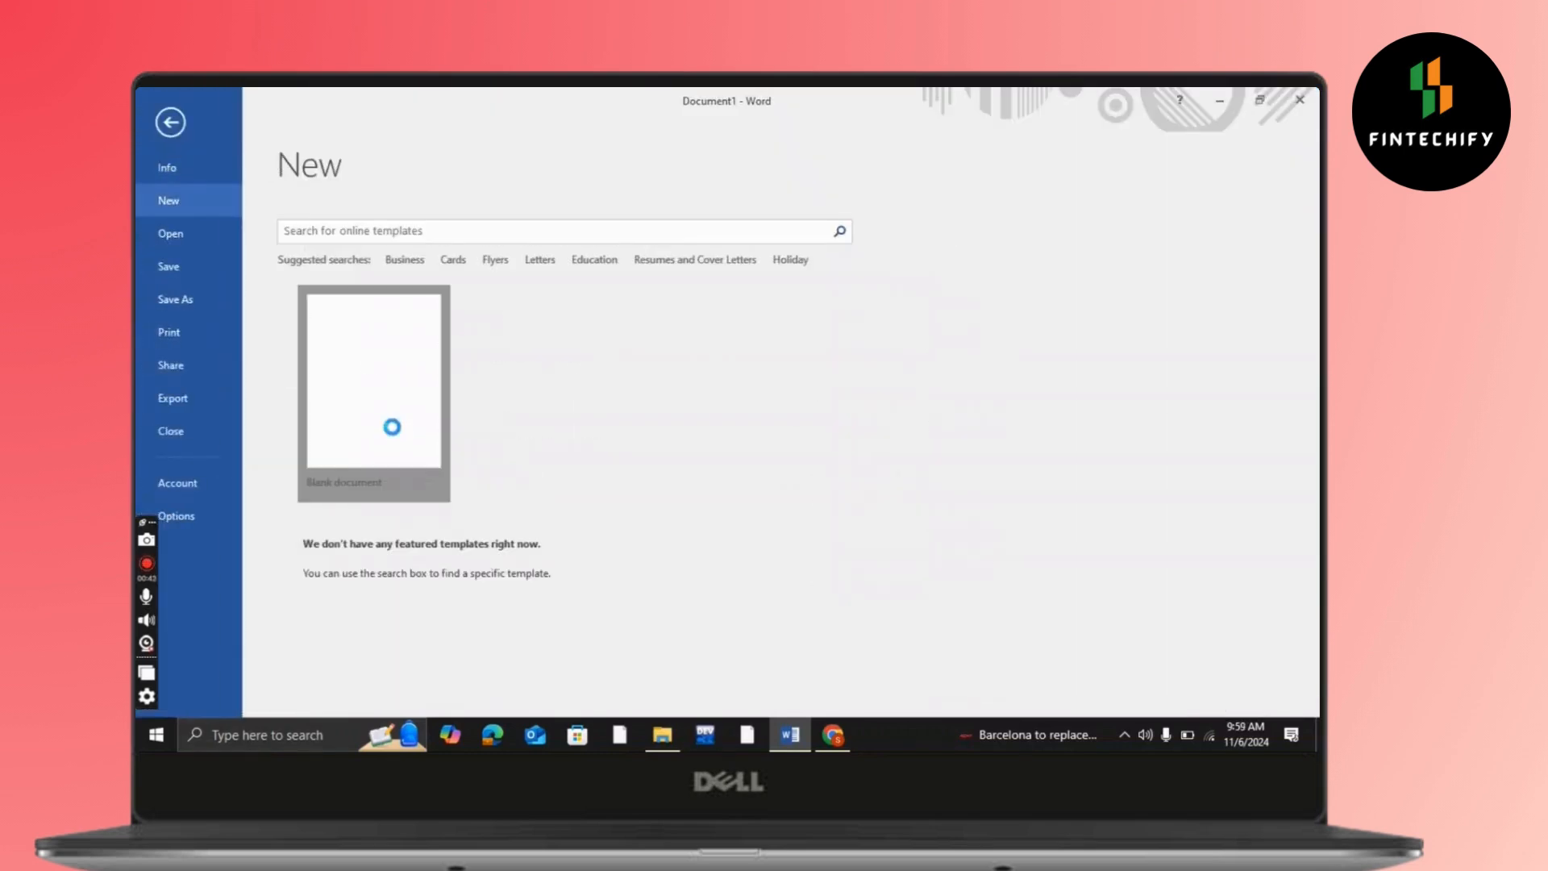
{"action": "left_click", "coordinate": [372, 385]}
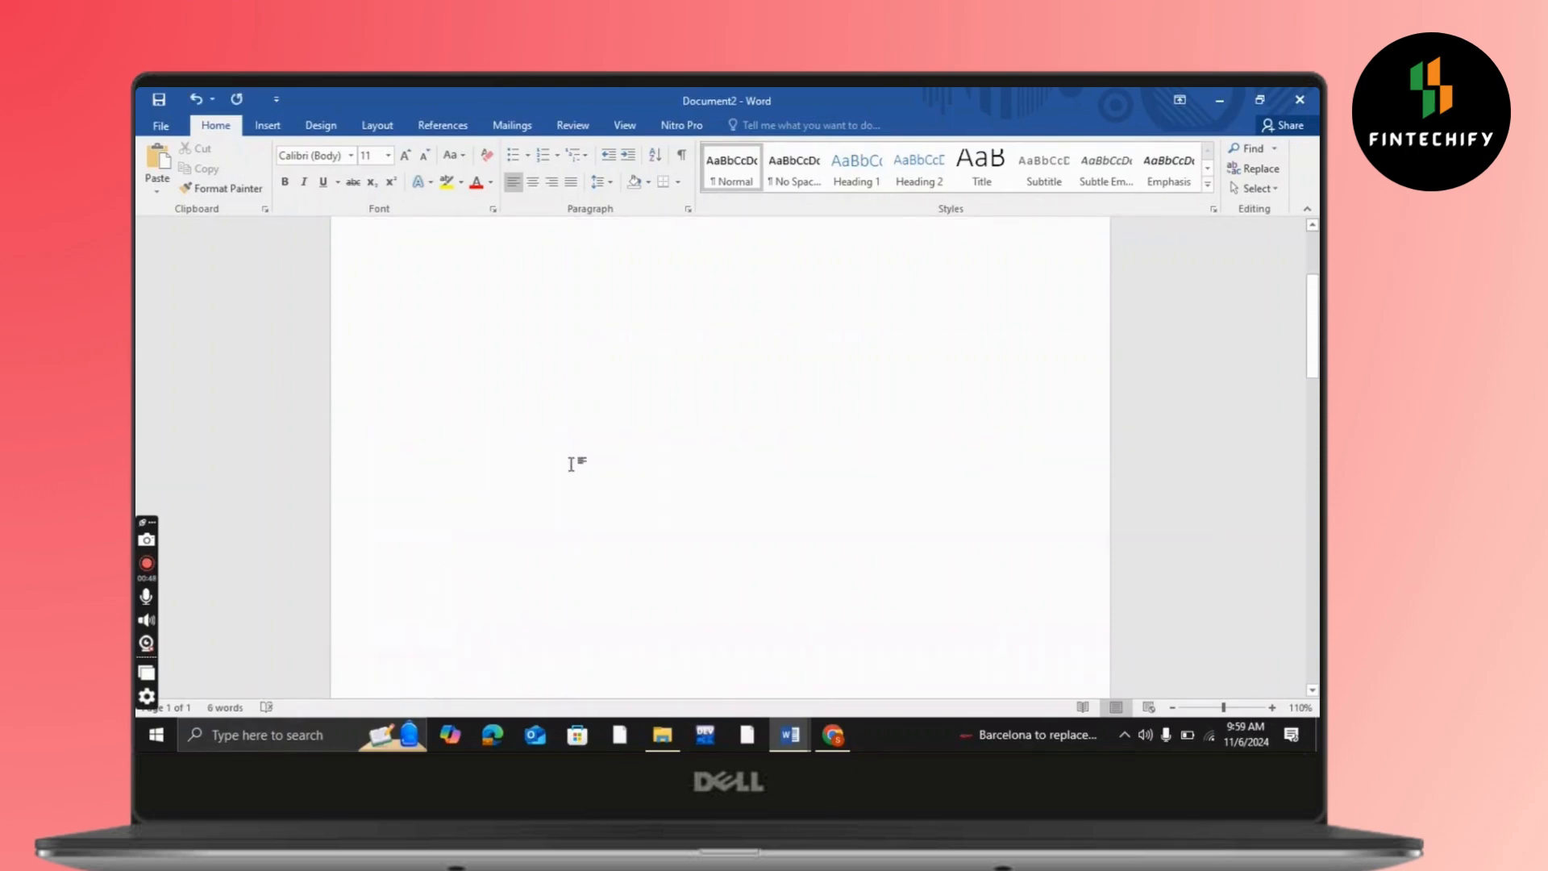
Step: Type 'hello' in the new document's body and paste the three copied lines below it
{"action": "scroll", "scroll_direction": "down", "scroll_amount": 3}
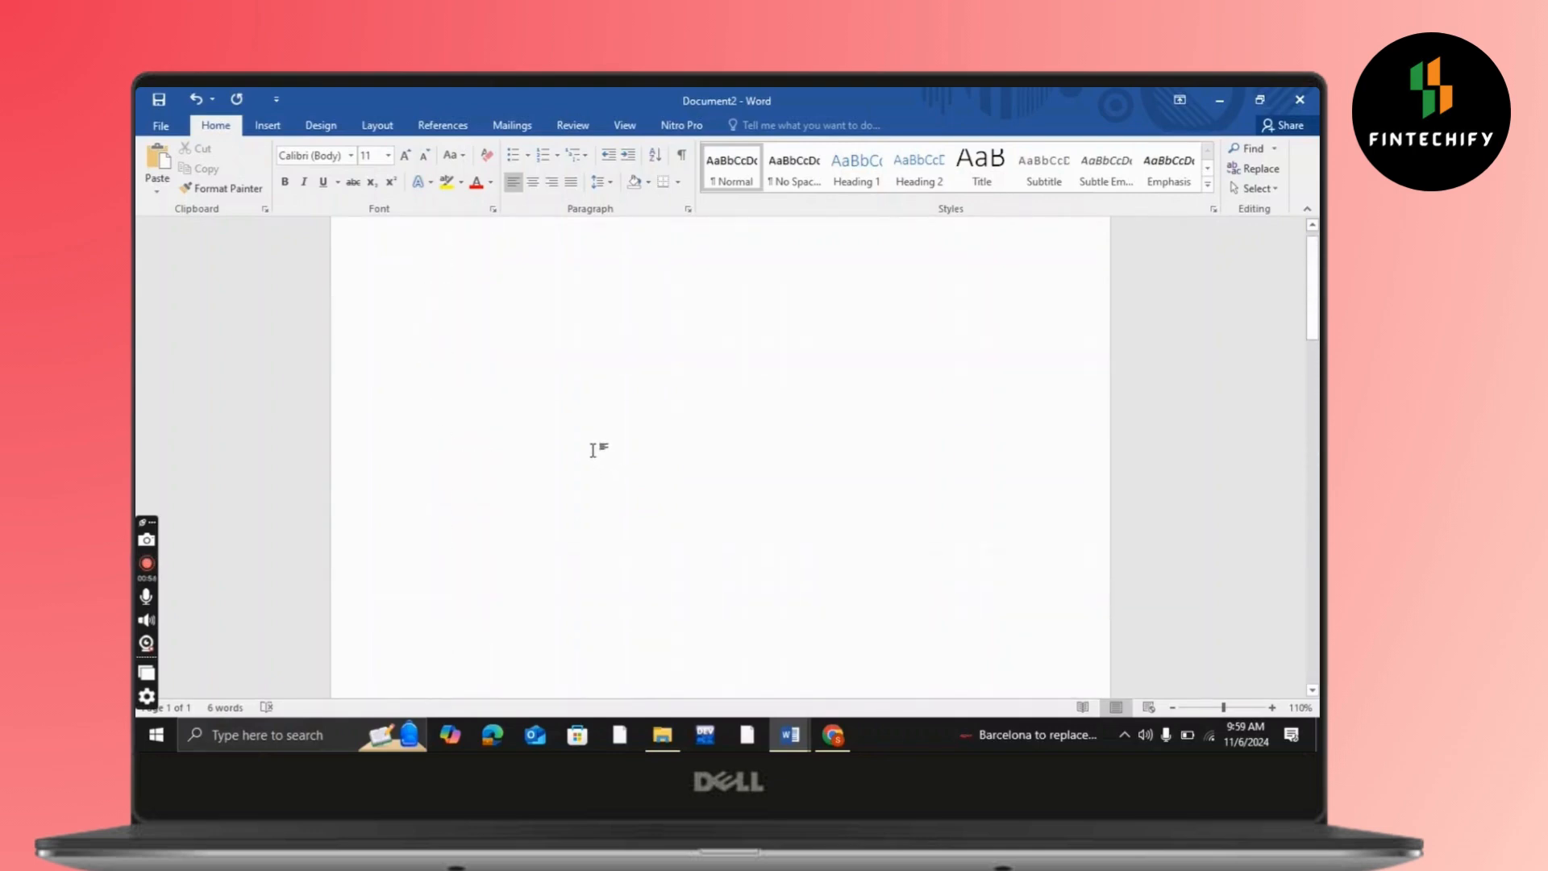
{"action": "type", "text": "hello"}
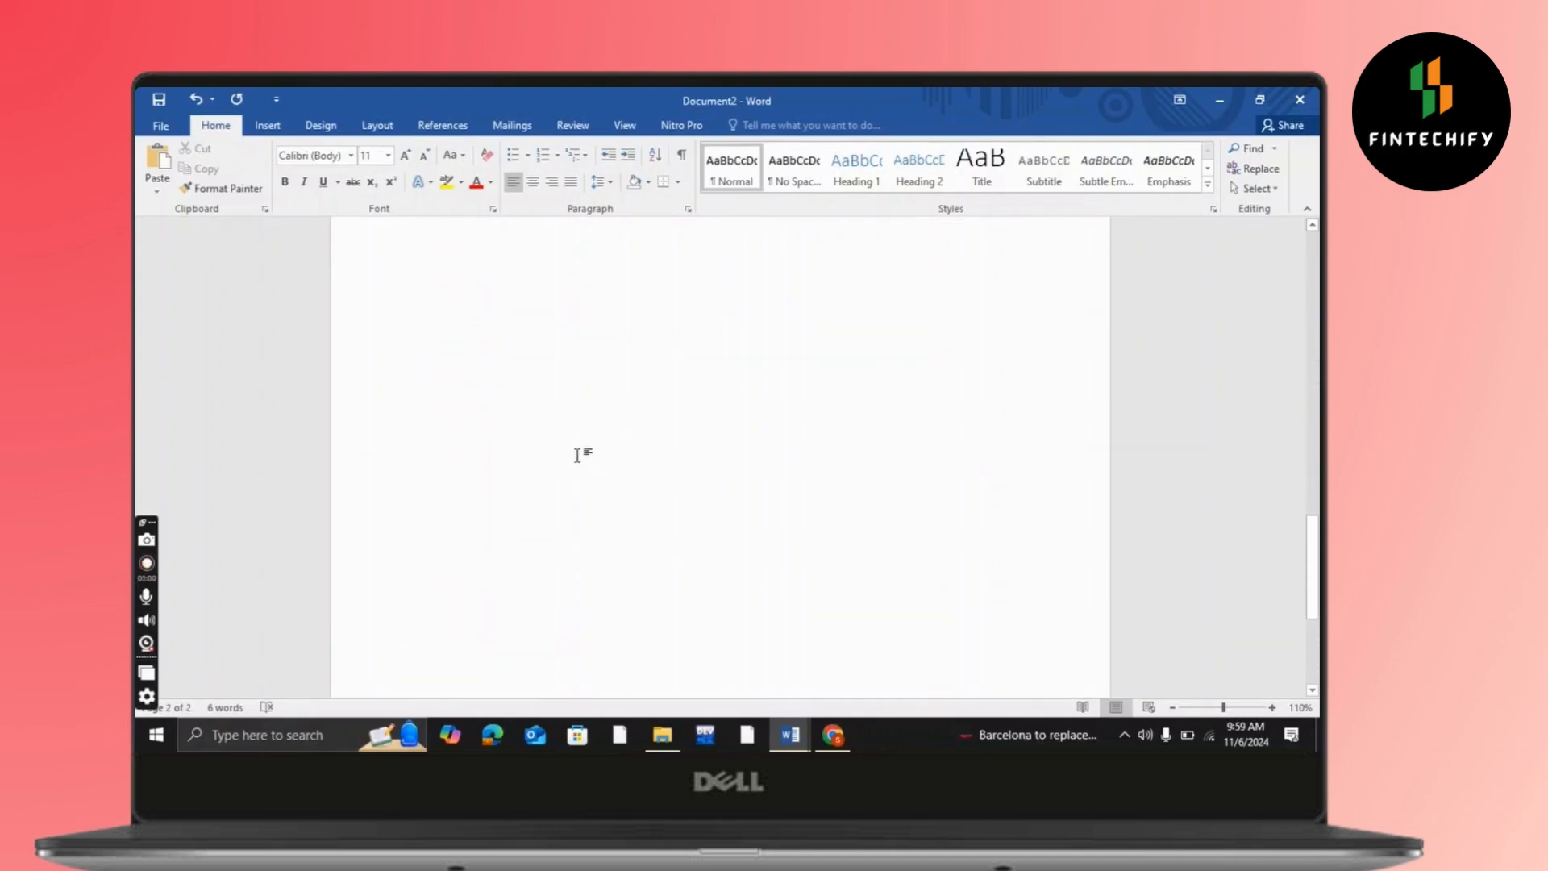
{"action": "key", "text": "ctrl+v"}
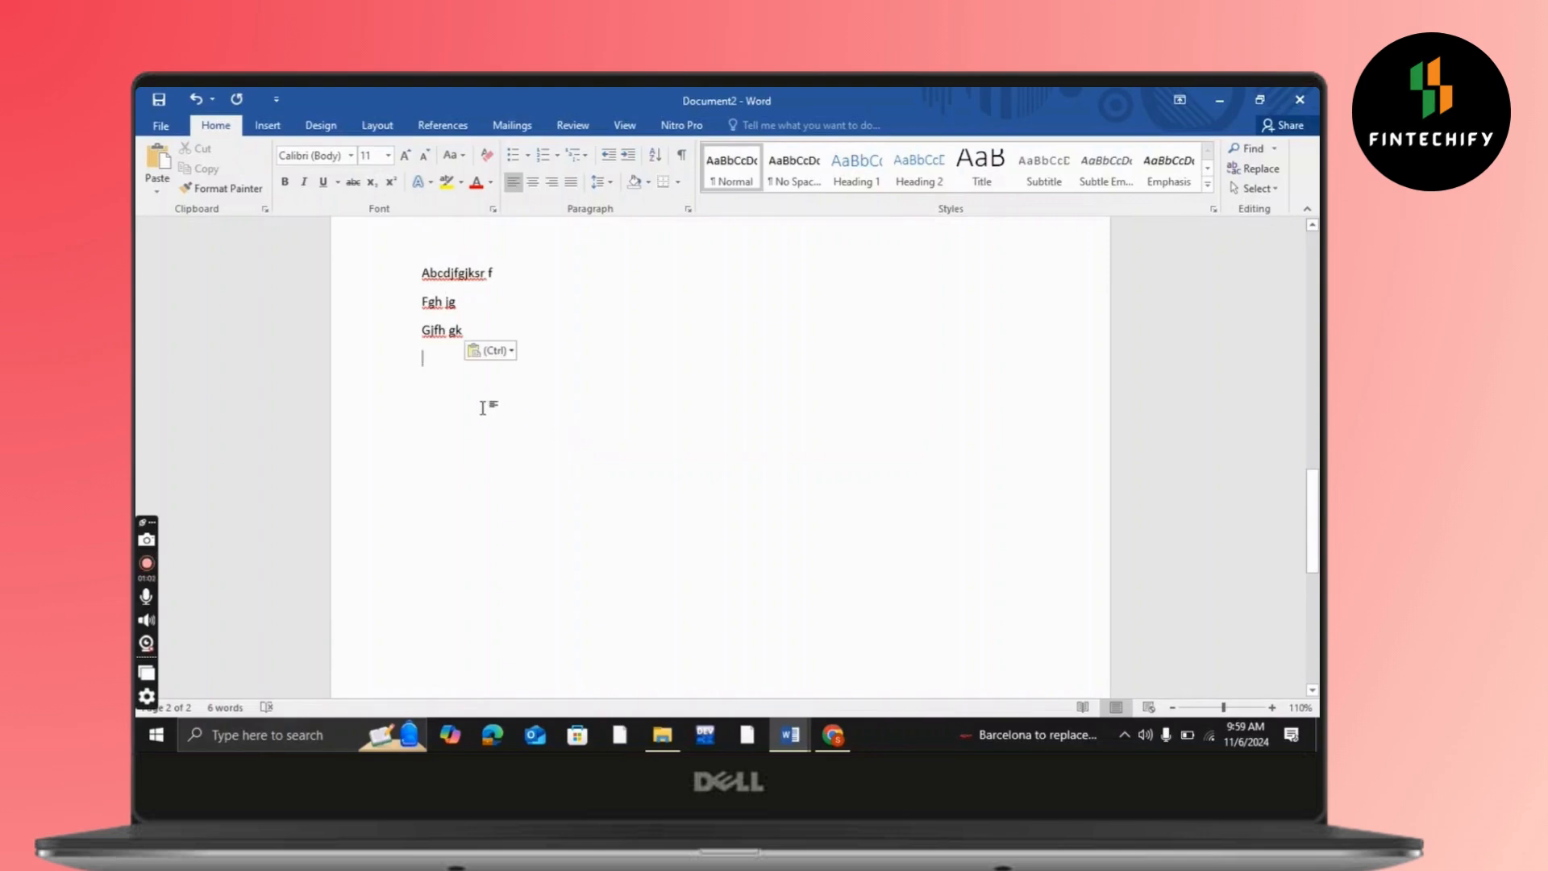